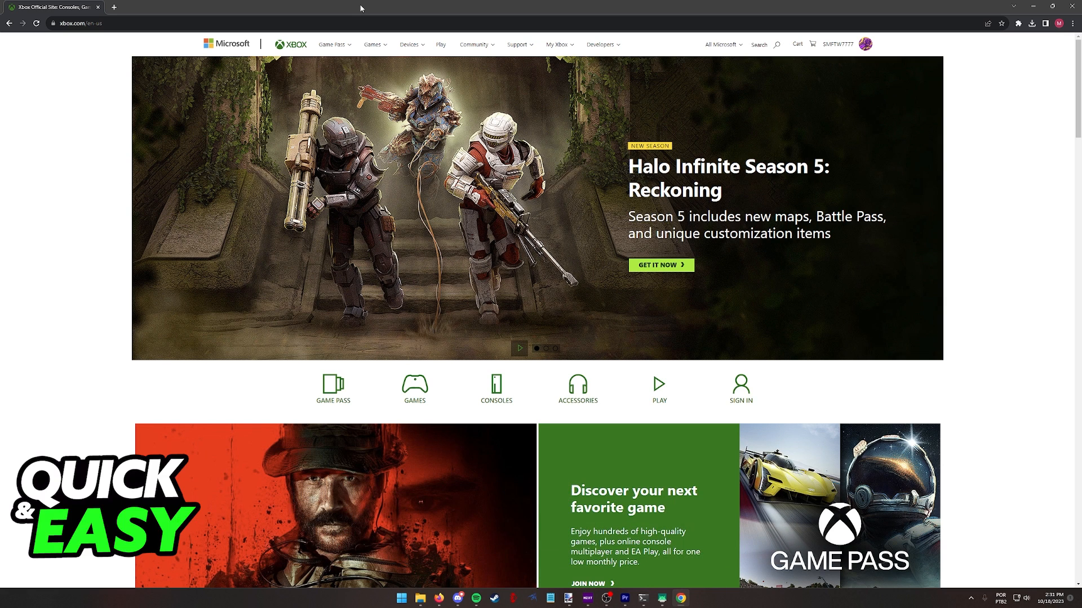
Search the Xbox.com site for 'crusader kings' to list Crusader Kings III store results.
scroll("down", 3)
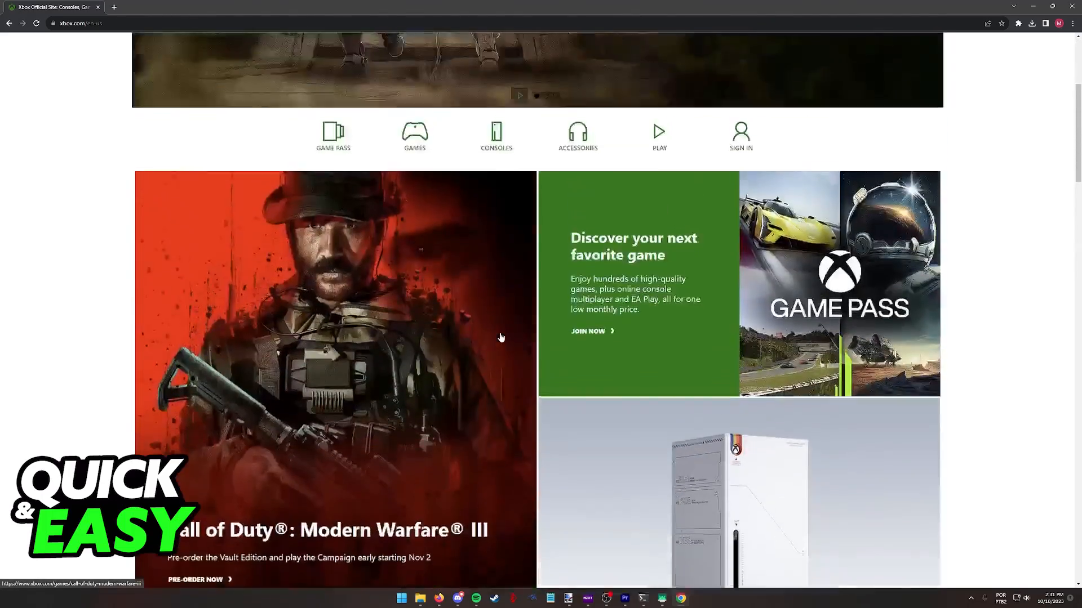
scroll("up", 3)
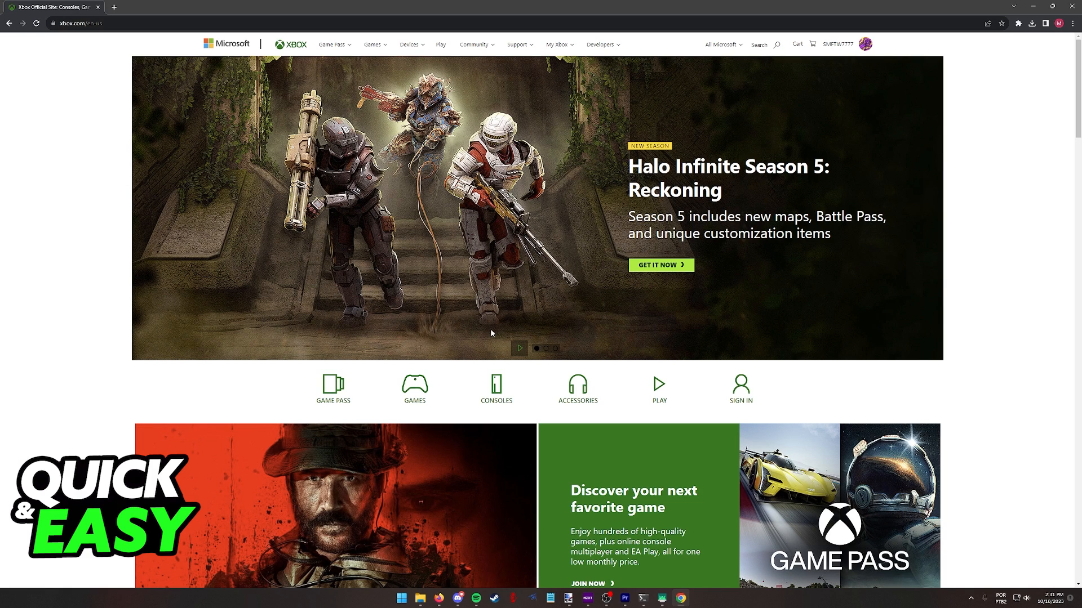
scroll("down", 3)
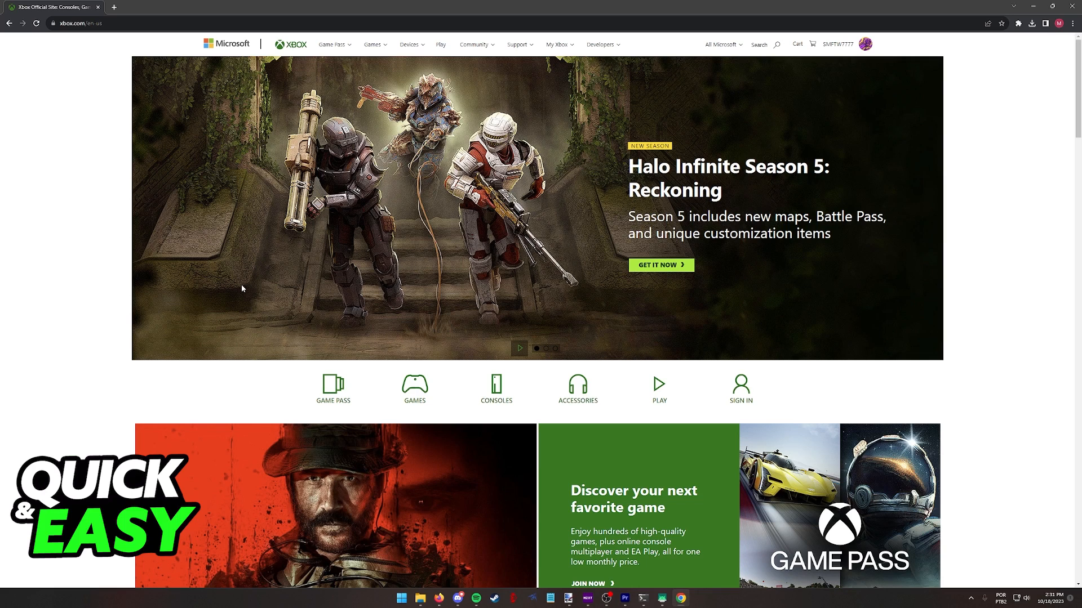
mouse_move(438, 325)
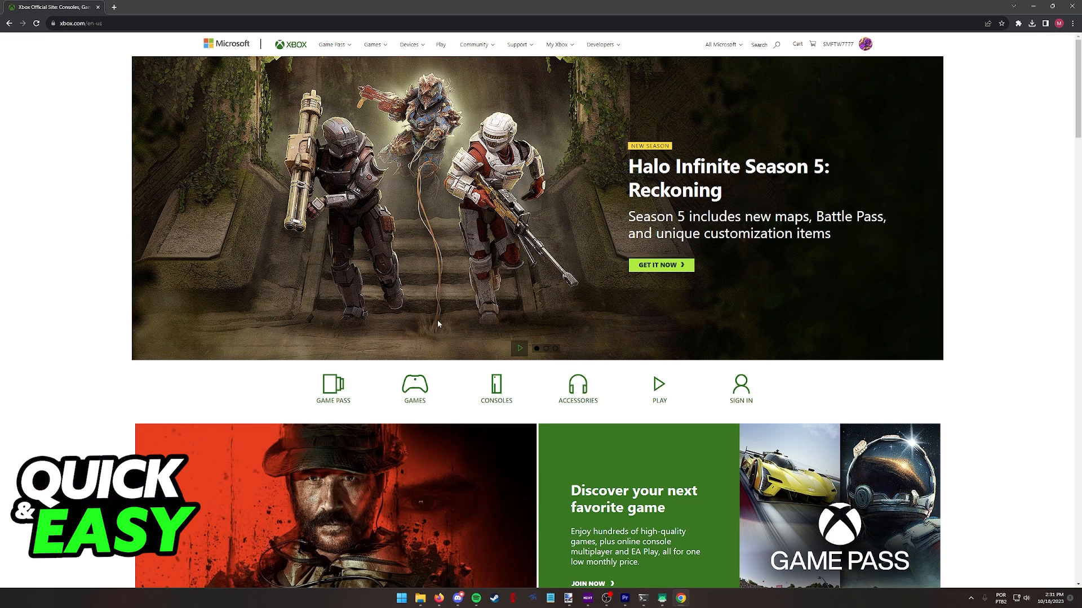
mouse_move(357, 196)
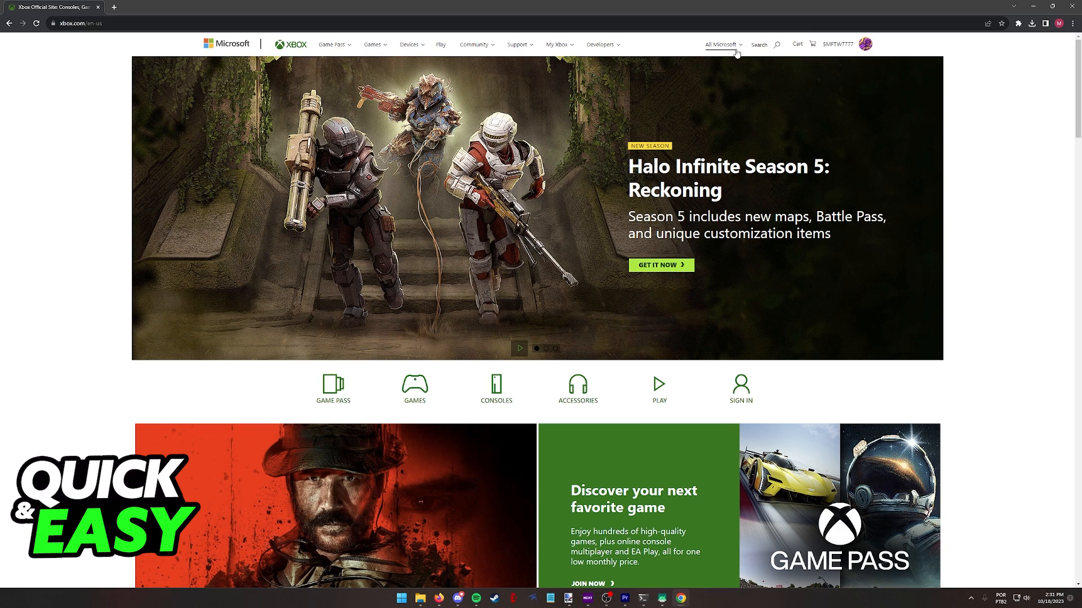
left_click(759, 44)
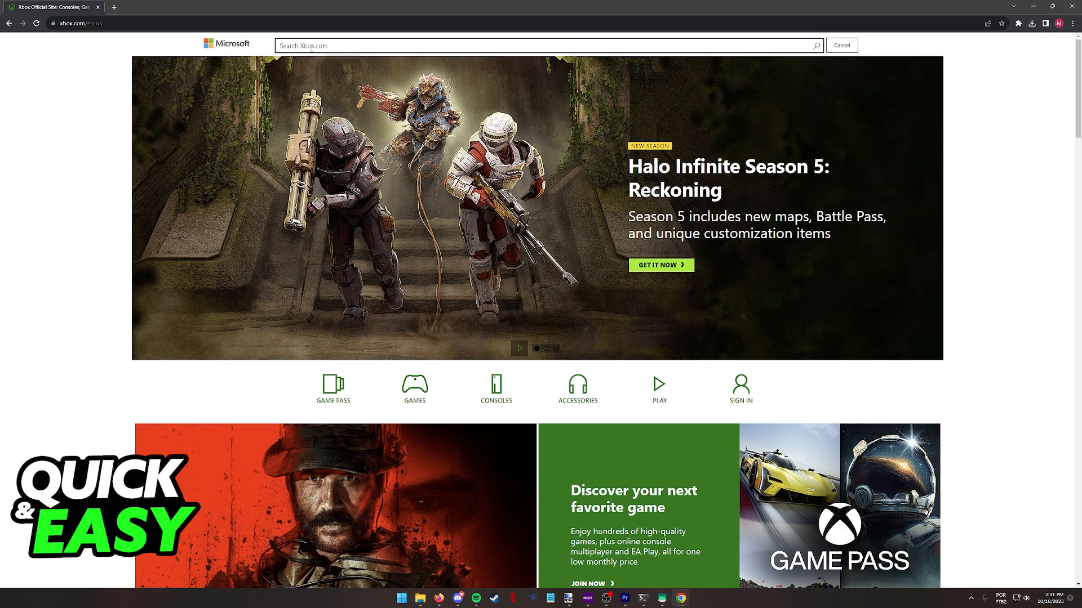
type("crusader kings")
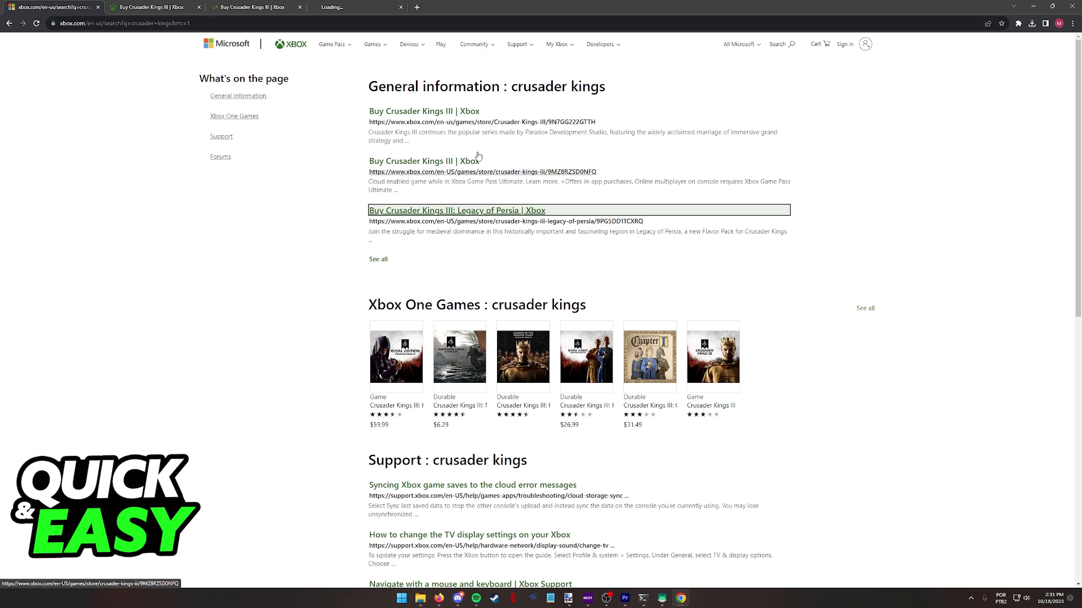
Review the Crusader Kings III store tab, close the Legacy of Persia tab, and return to the search results.
left_click(456, 211)
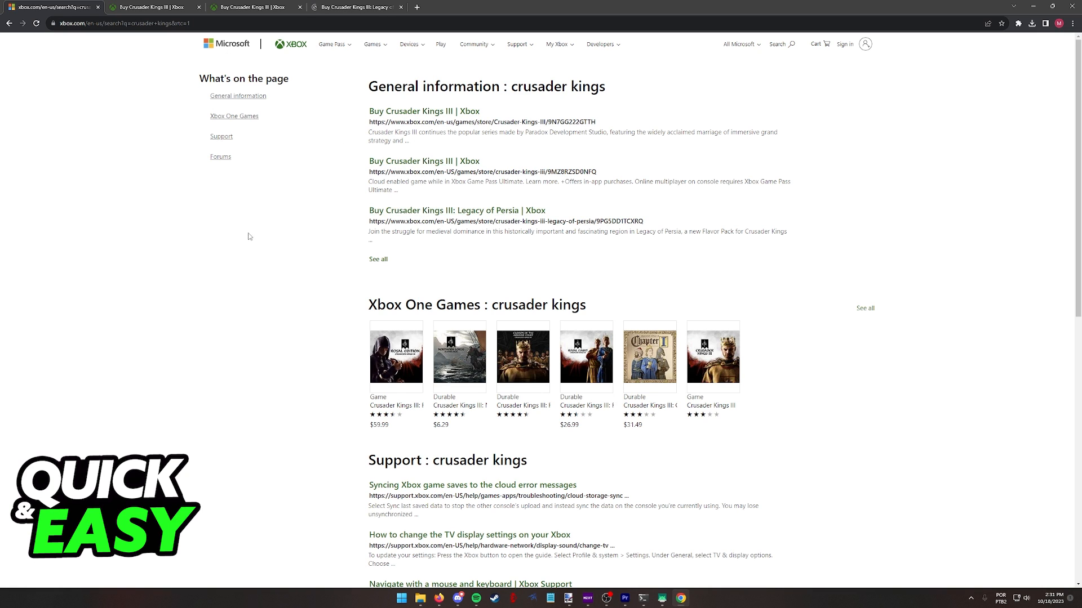
left_click(423, 112)
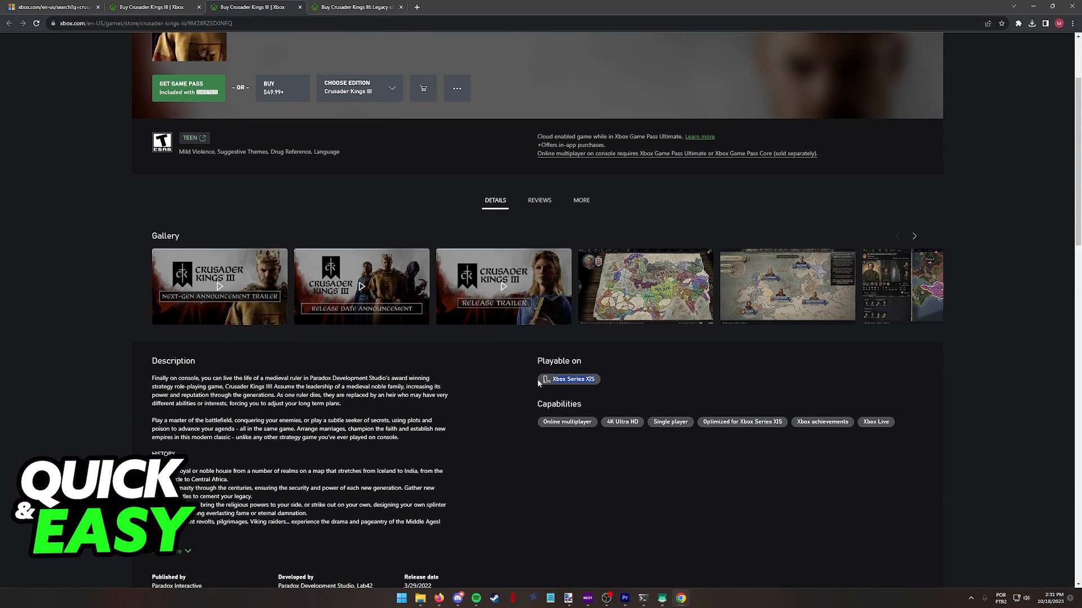
left_click(355, 7)
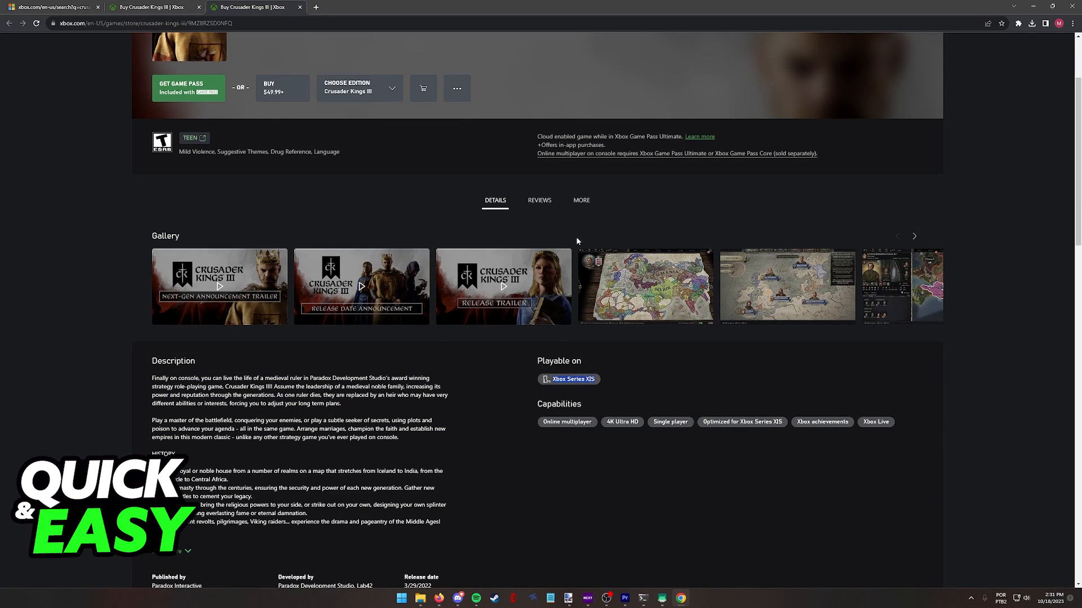
left_click(52, 6)
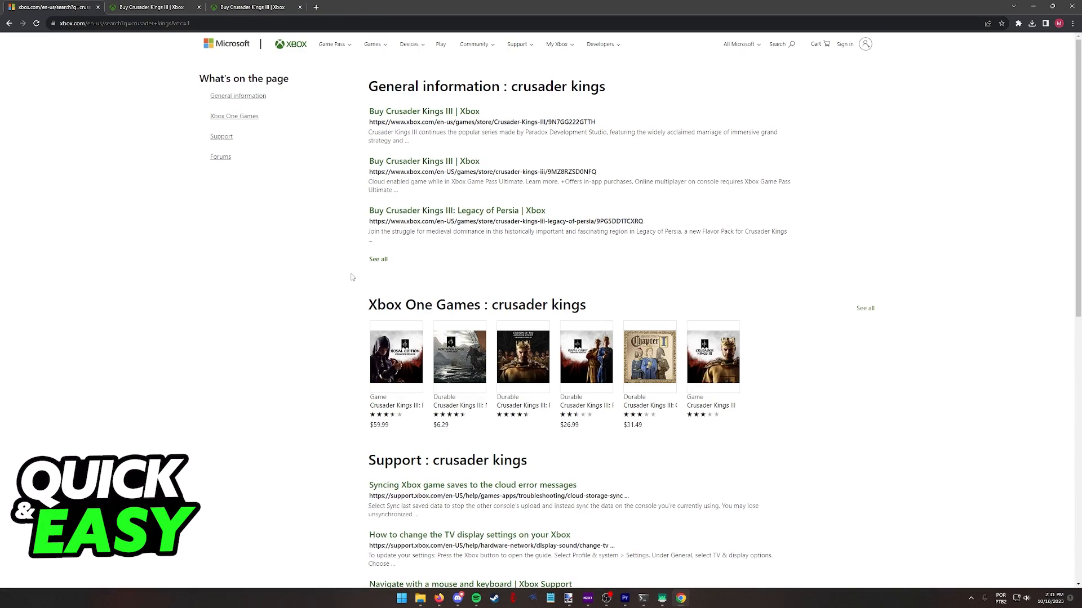
left_click(379, 259)
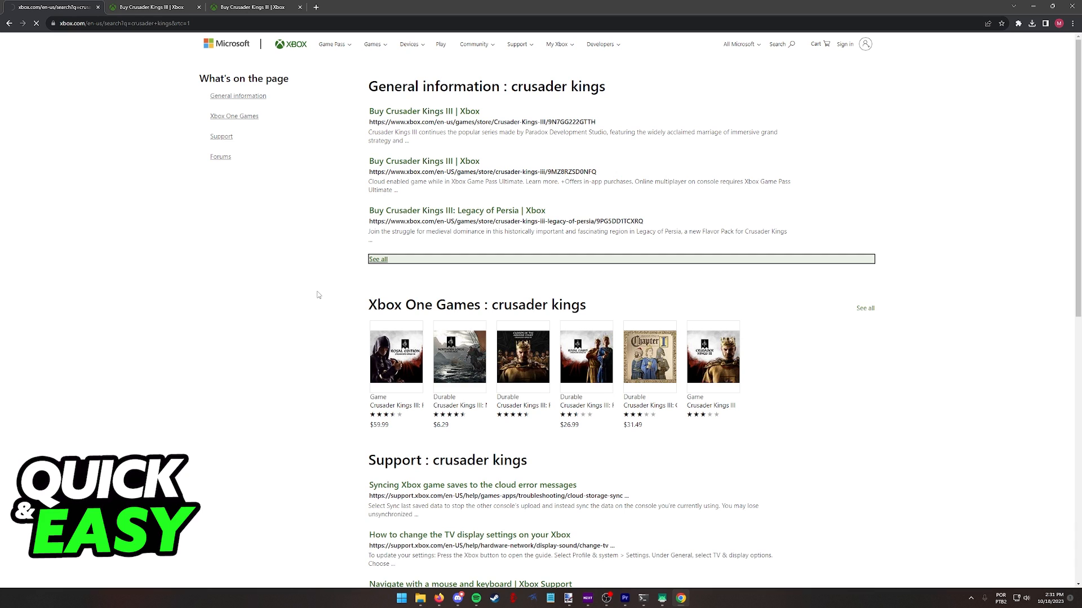
mouse_move(291, 269)
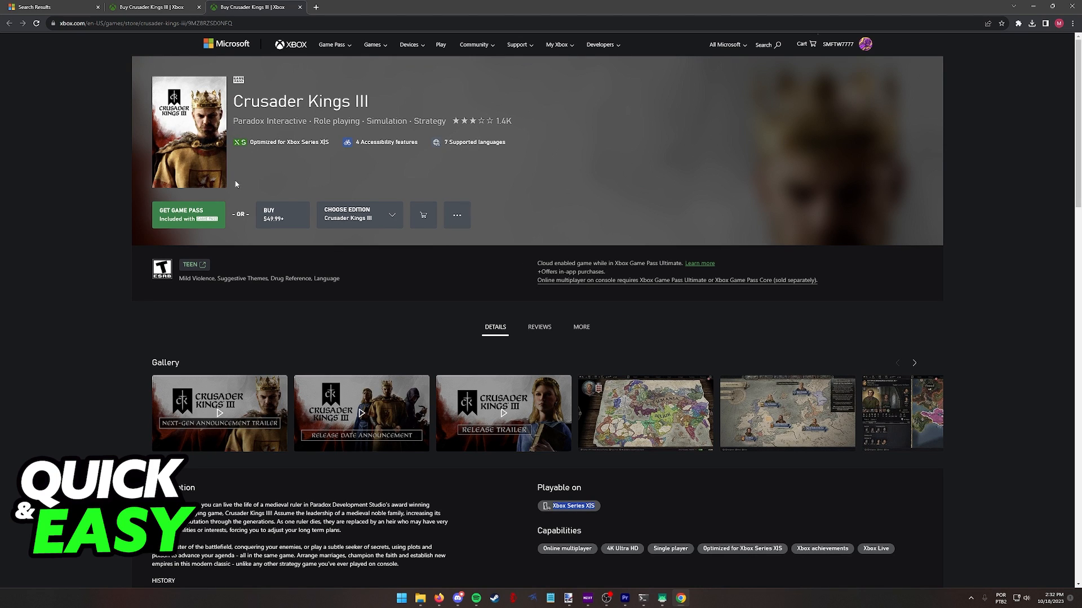
scroll("down", 3)
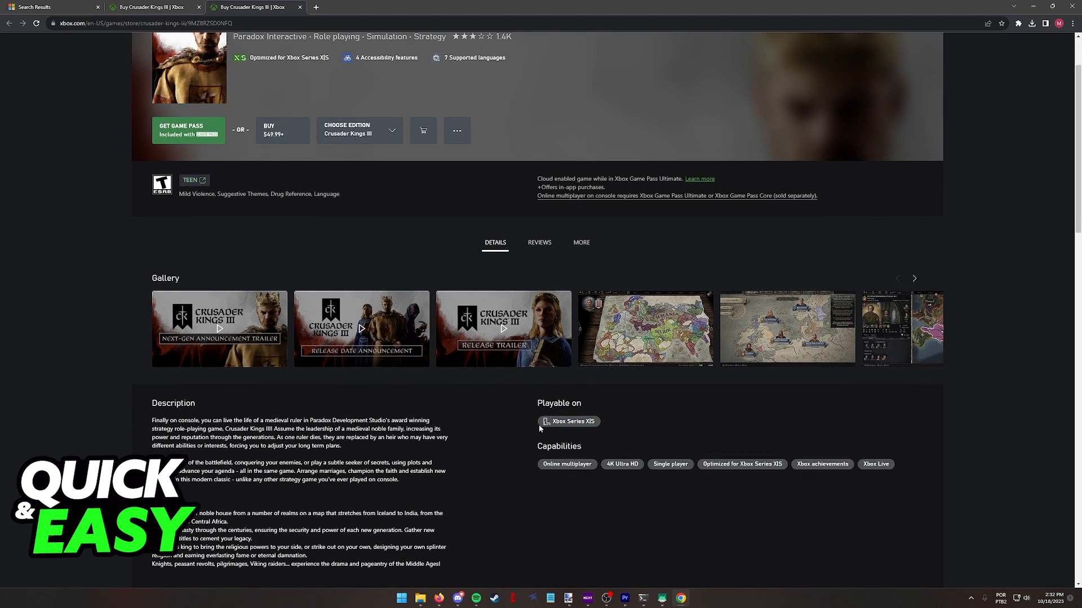
left_click(52, 7)
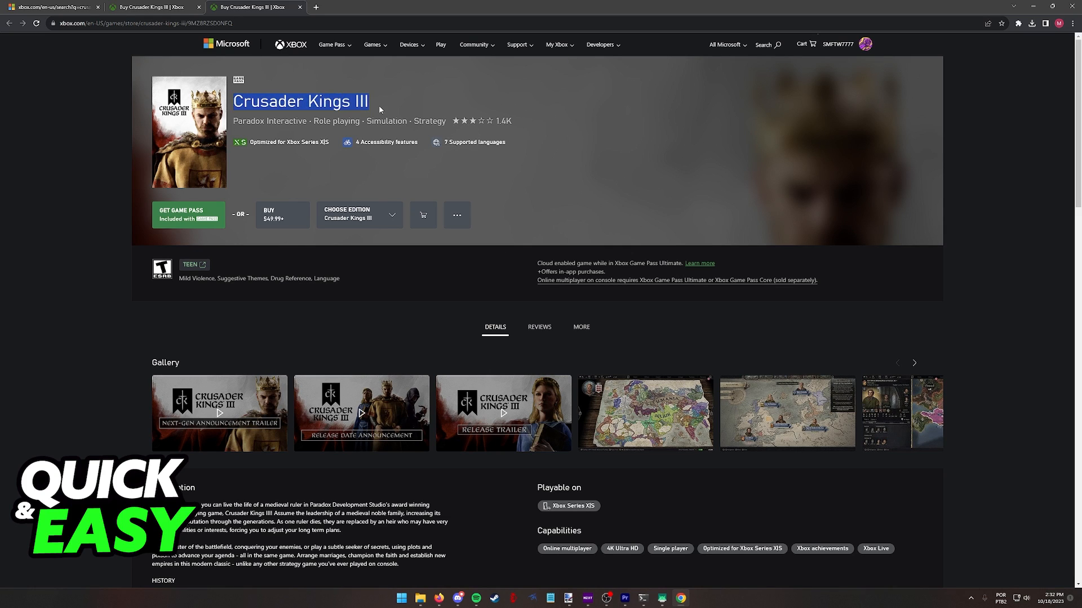
left_click(255, 151)
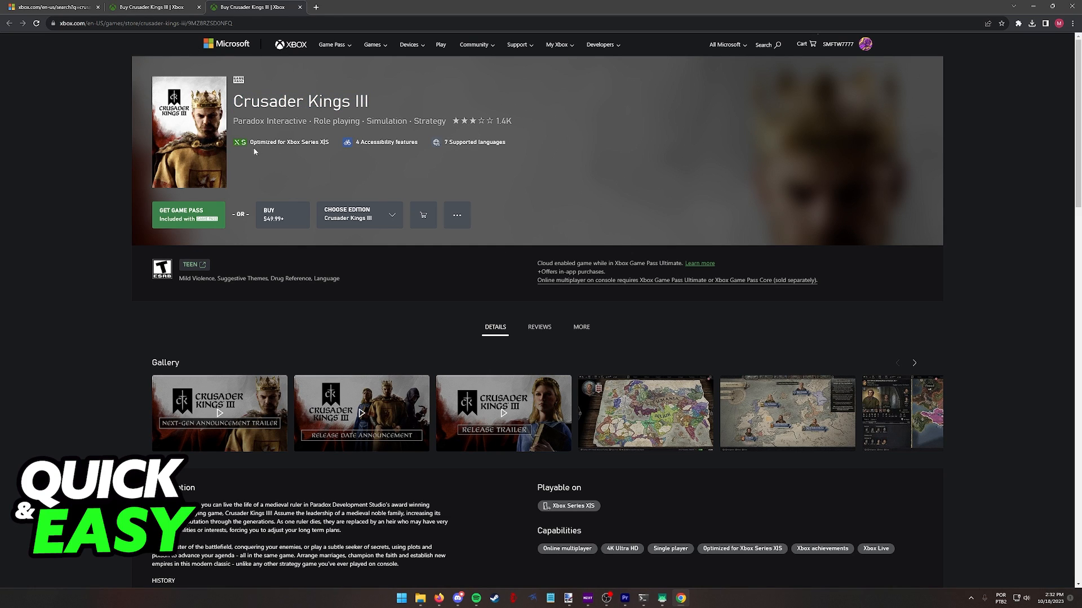
mouse_move(315, 173)
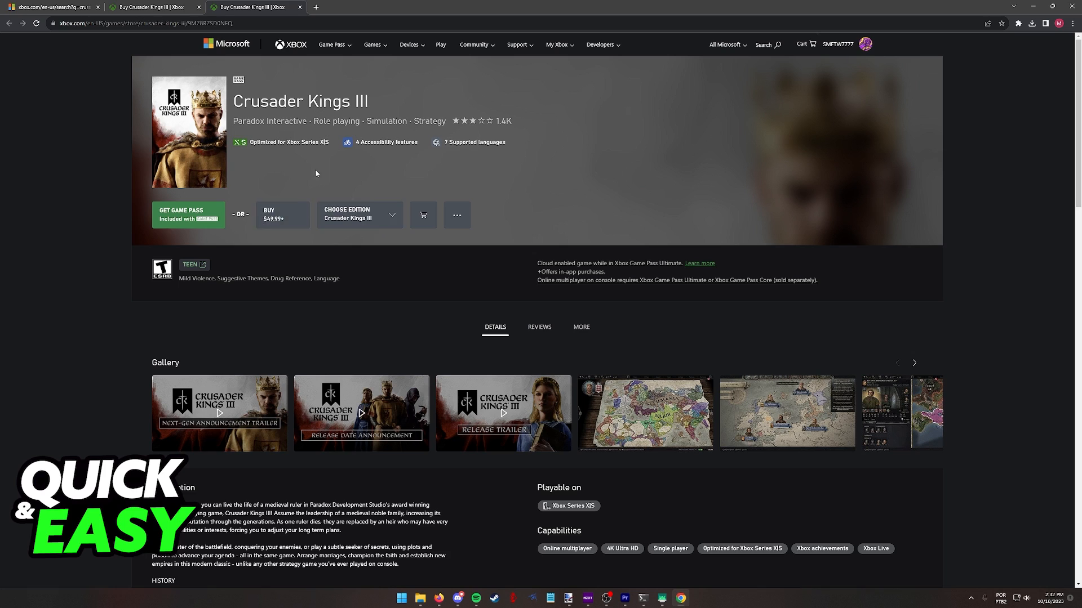
mouse_move(237, 257)
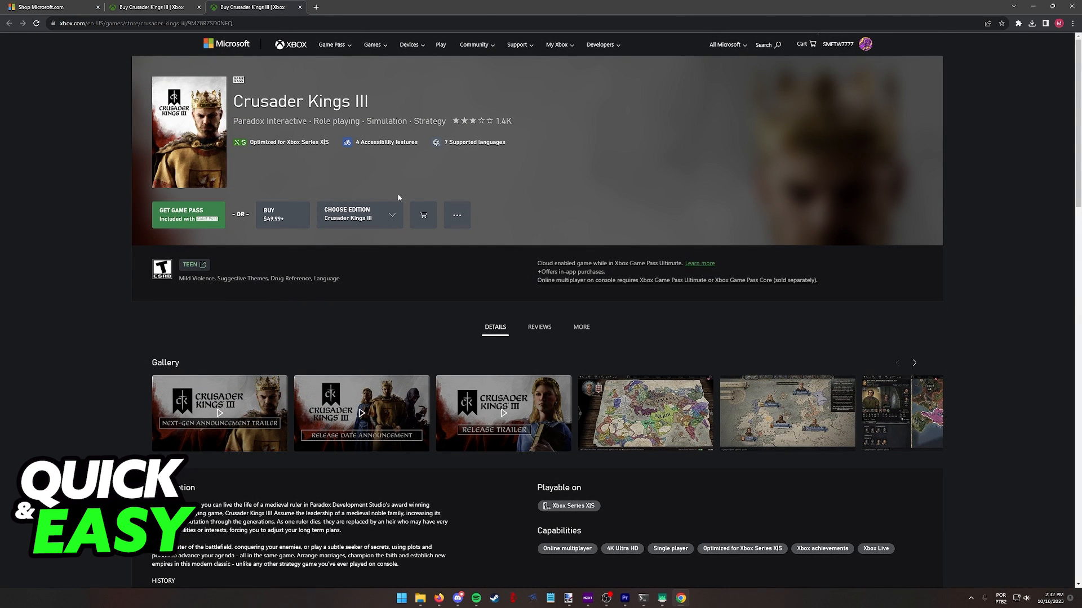
View which Game Pass subscriptions include Crusader Kings III, then dismiss the overview.
scroll("down", 3)
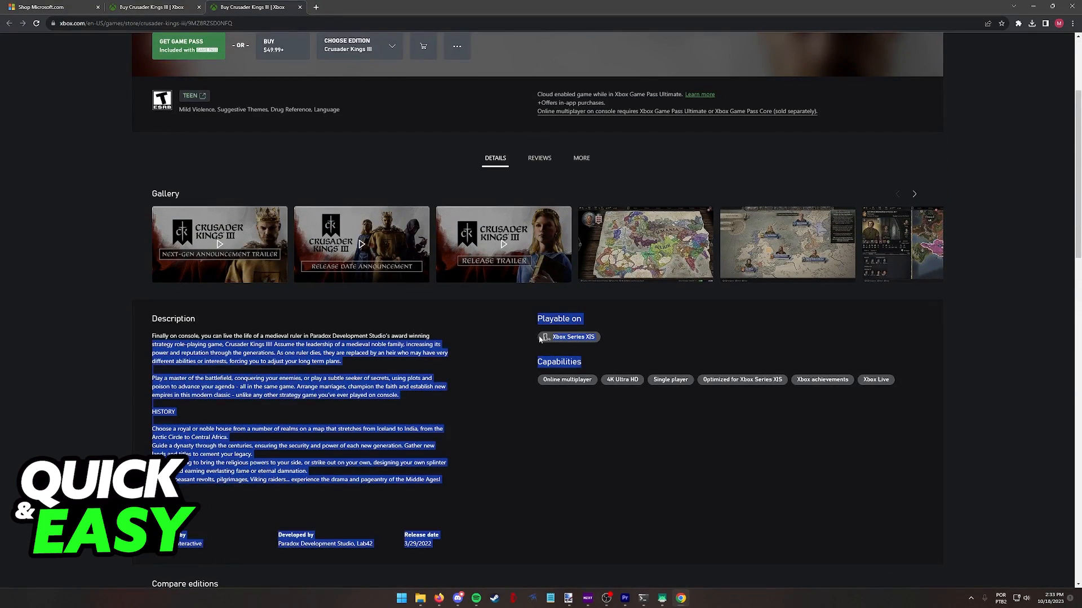
left_click(616, 305)
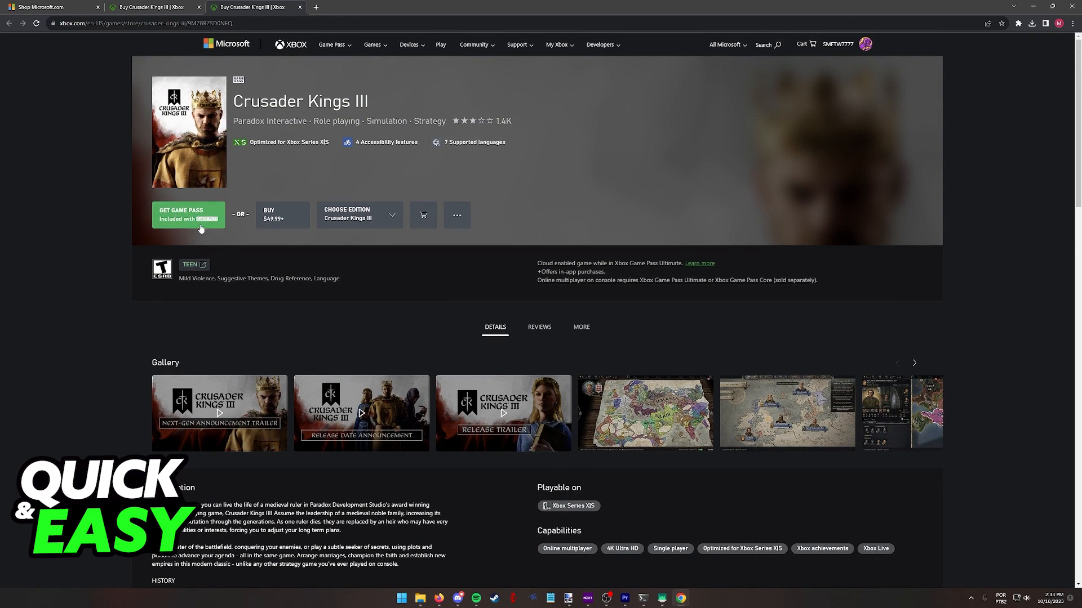
left_click(188, 214)
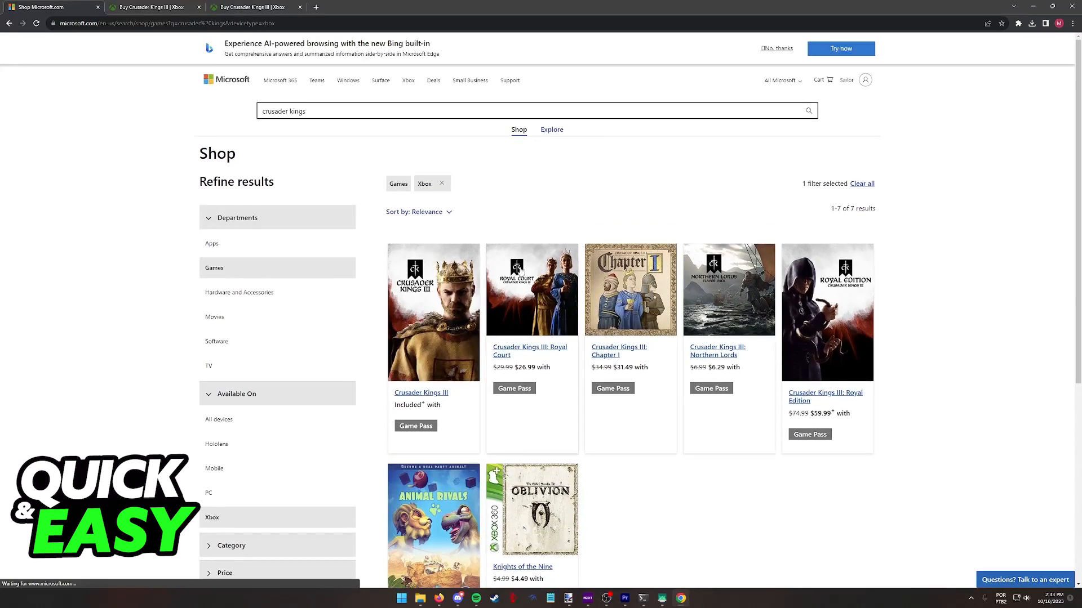
scroll("down", 3)
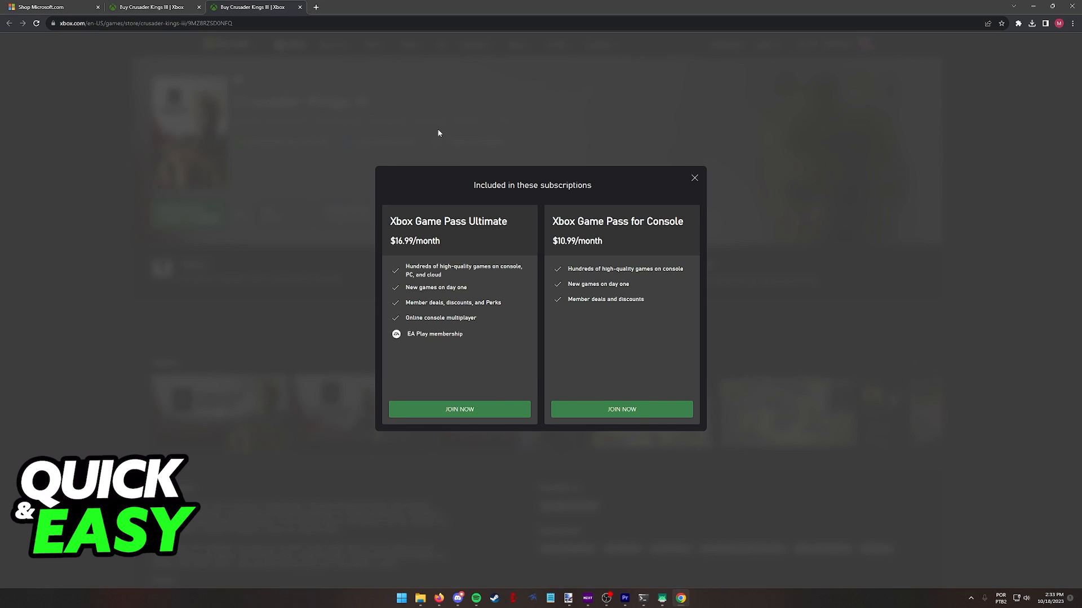
left_click(694, 178)
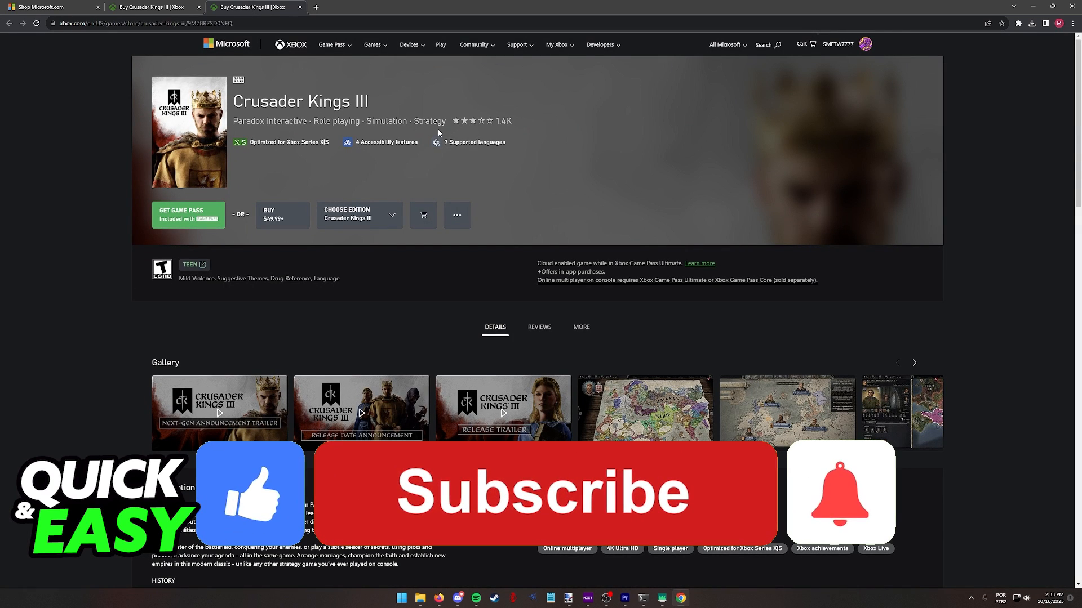
Show the edition choices: Game Pass-included base game and $74.99 Royal Edition.
left_click(358, 214)
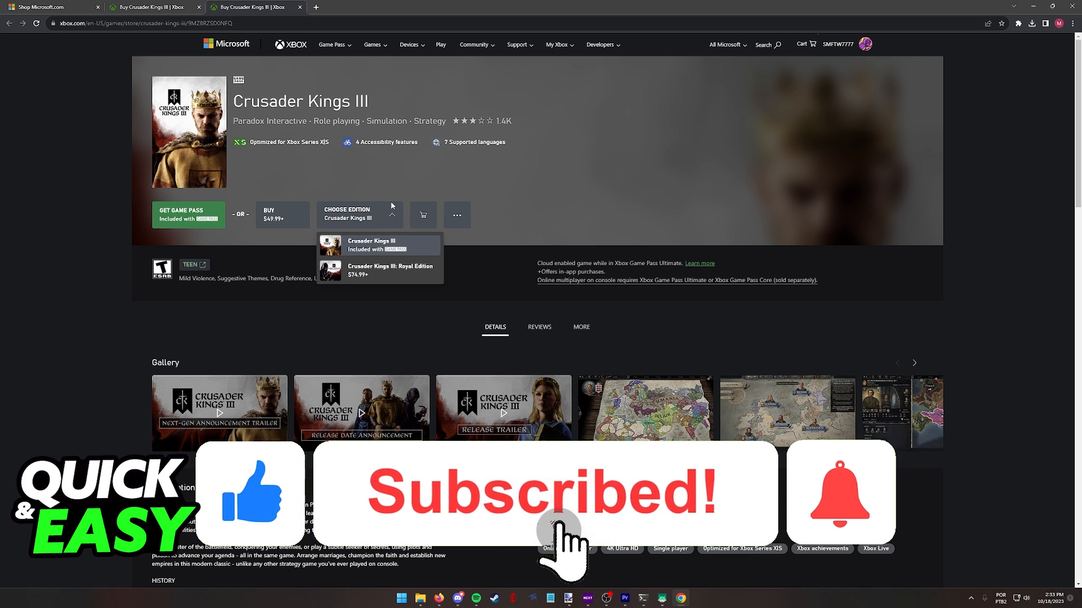